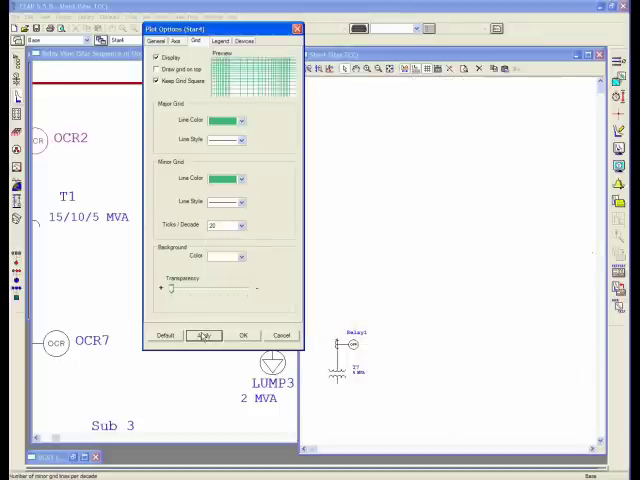
# - Apply green major/minor grid line colours to the TCC plot
pyautogui.click(204, 334)
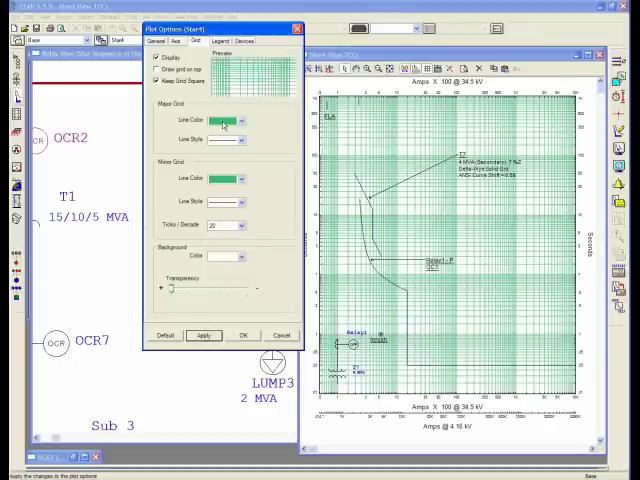
pyautogui.click(166, 40)
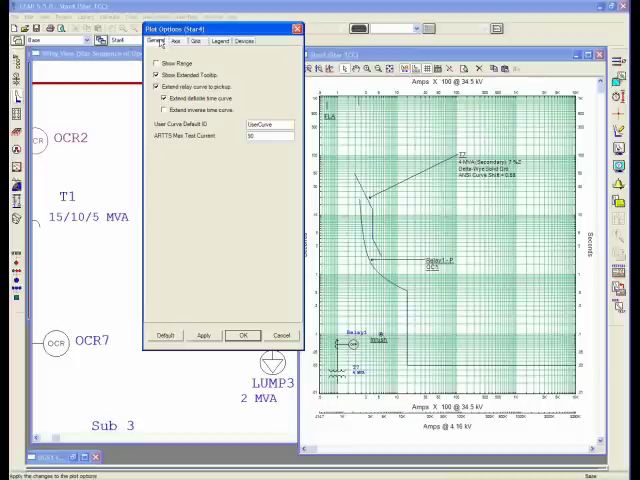
pyautogui.click(196, 40)
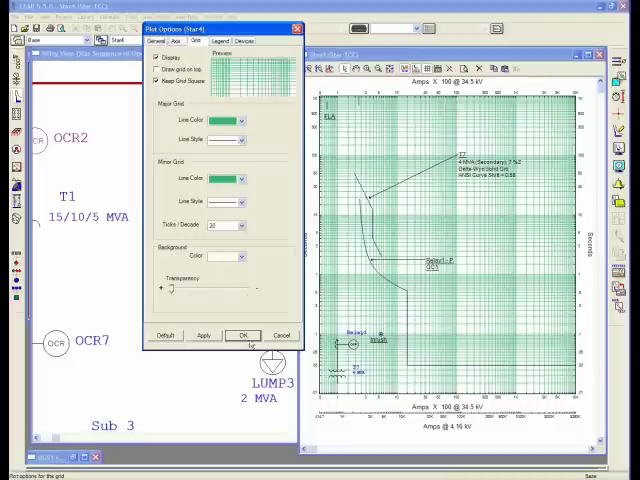
# - Add a company logo image to the plot legend and keep the changes
pyautogui.click(238, 336)
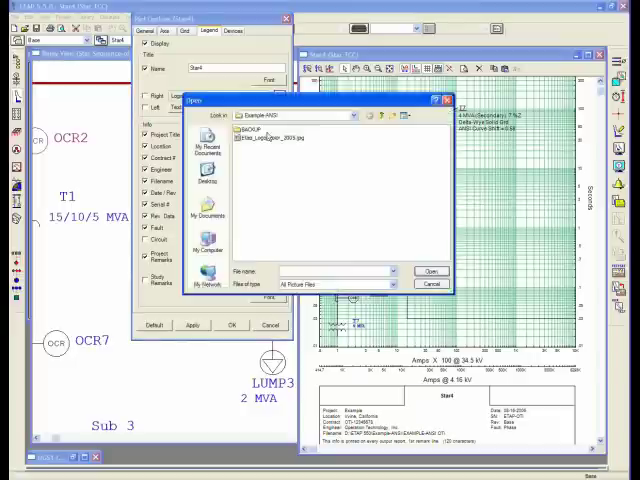
pyautogui.click(432, 272)
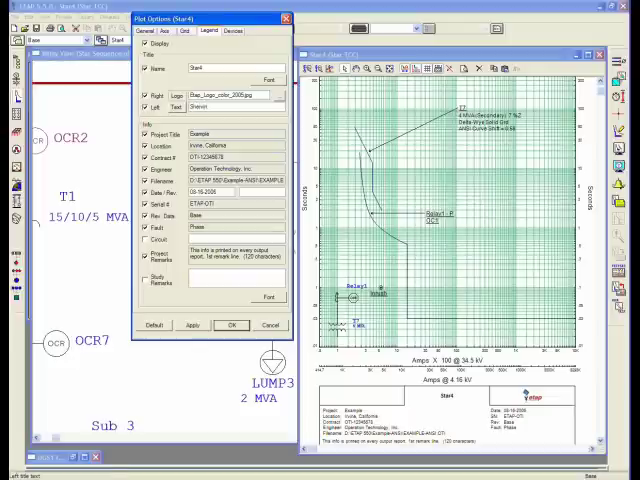
pyautogui.click(192, 324)
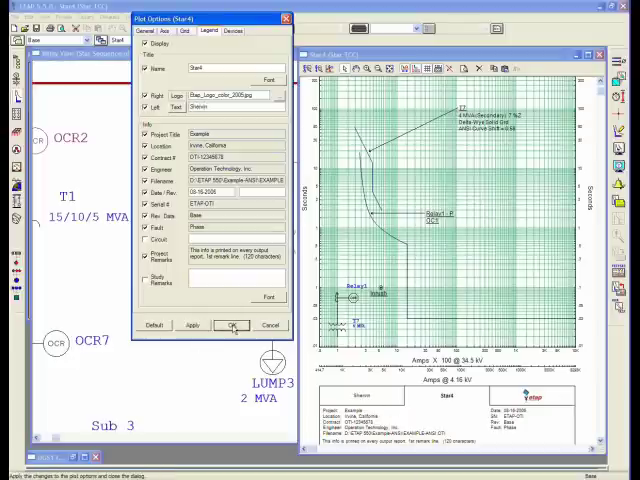
pyautogui.click(232, 324)
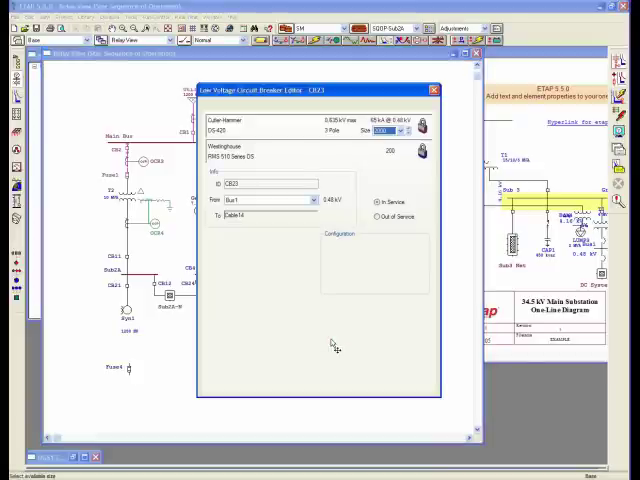
# - Show the breaker's Rating details, then its Trip Device settings with long-time pickup
pyautogui.click(232, 104)
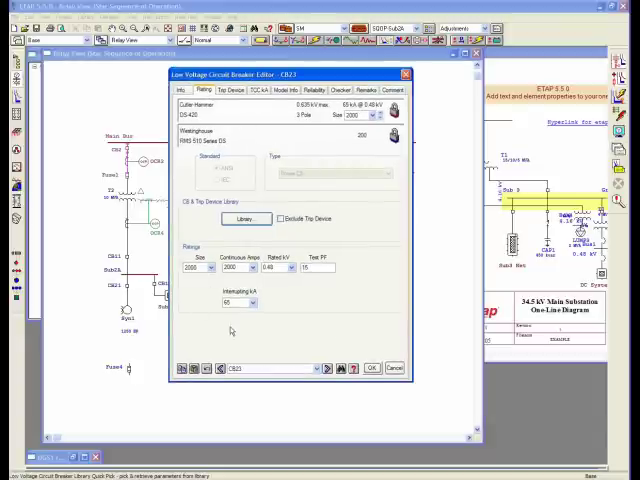
pyautogui.click(232, 90)
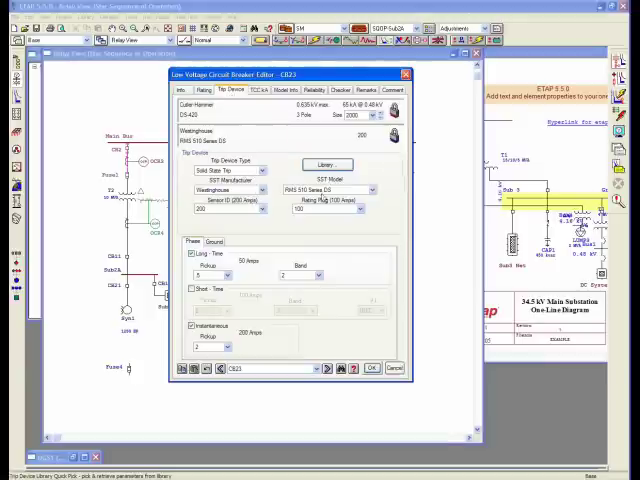
pyautogui.click(260, 208)
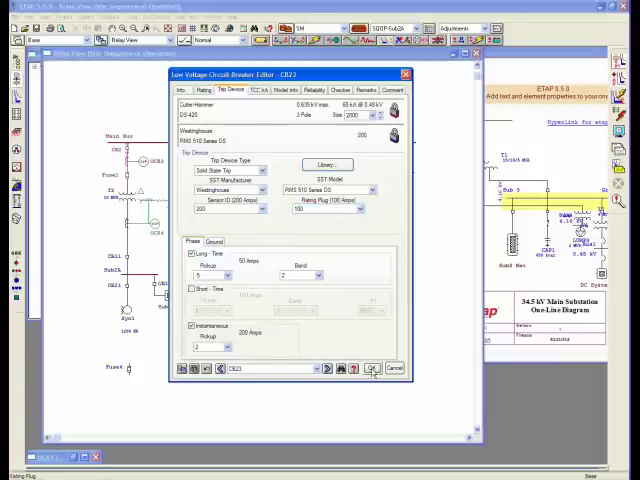
# - Close the first breaker's editor with OK before opening the second breaker
pyautogui.click(372, 368)
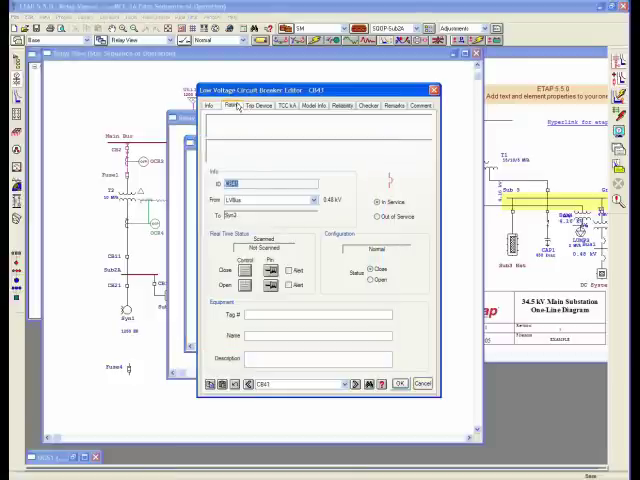
# - Assign a library manufacturer, model and size to the second breaker via Library Quick Pick
pyautogui.click(232, 104)
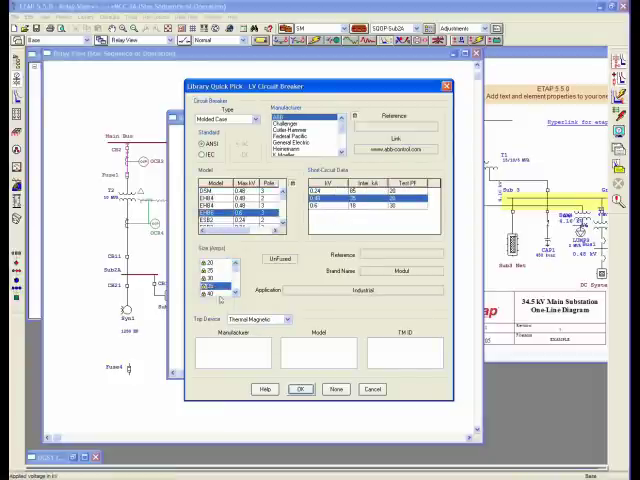
pyautogui.click(300, 120)
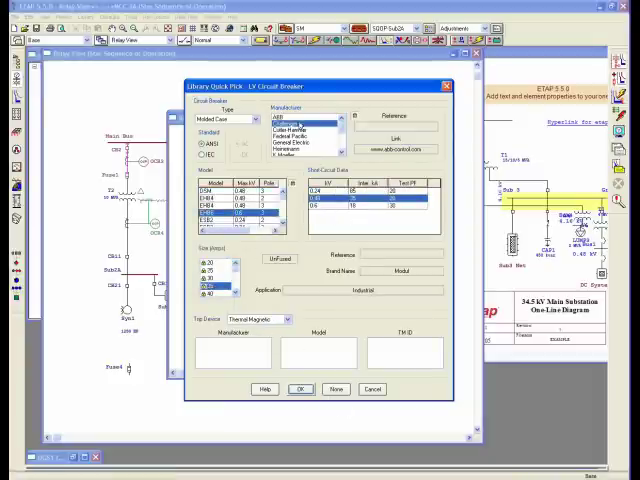
pyautogui.click(296, 126)
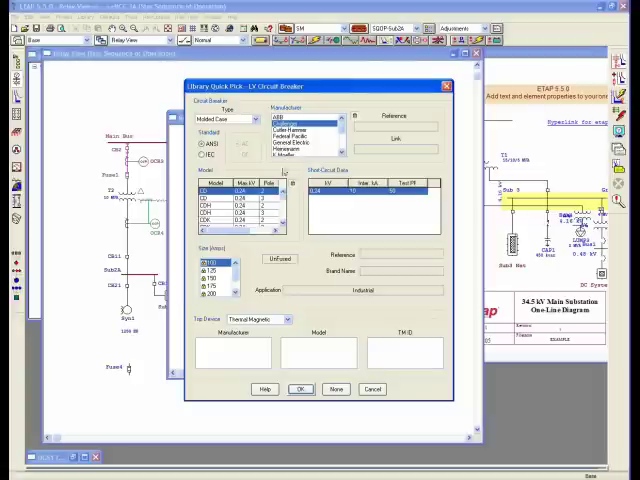
pyautogui.click(300, 130)
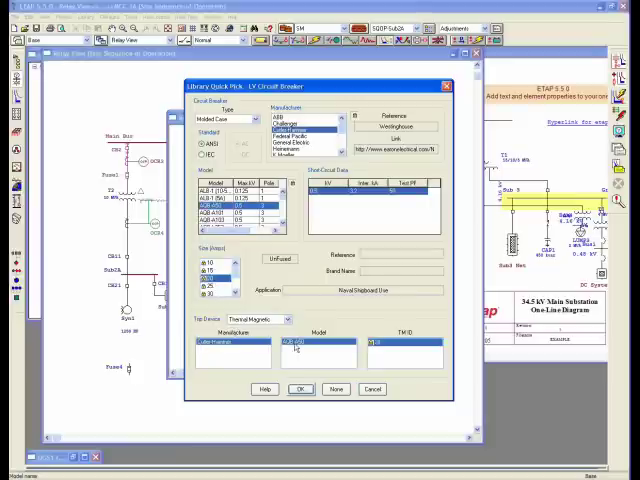
pyautogui.click(300, 388)
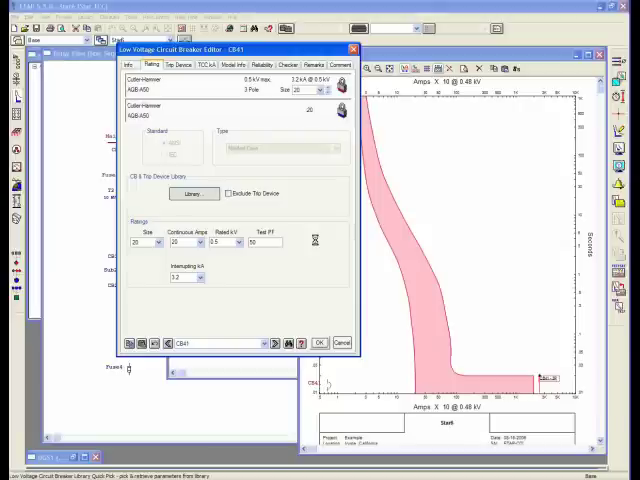
# - Replace the breaker's library data with a different type, manufacturer and model
pyautogui.click(192, 192)
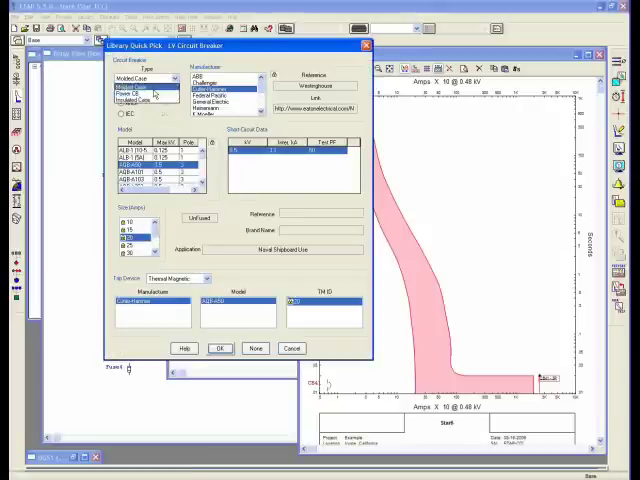
pyautogui.click(148, 92)
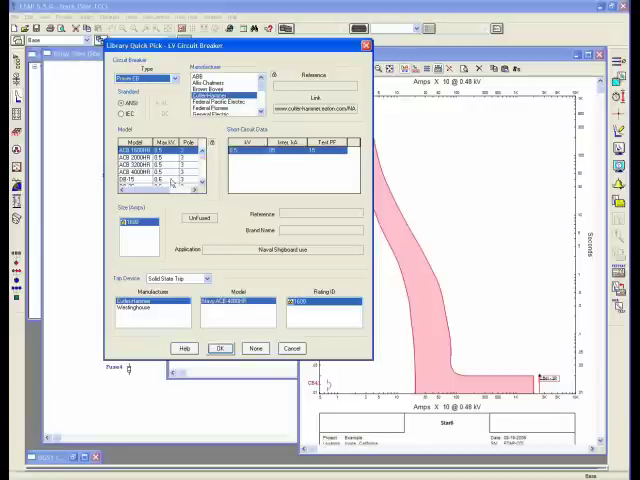
pyautogui.click(220, 100)
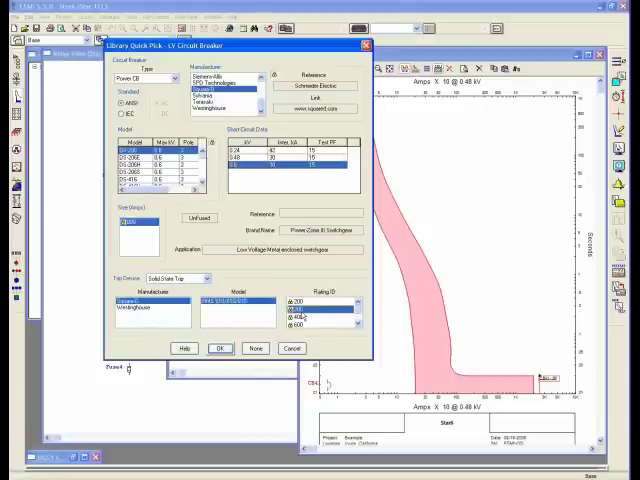
pyautogui.click(220, 348)
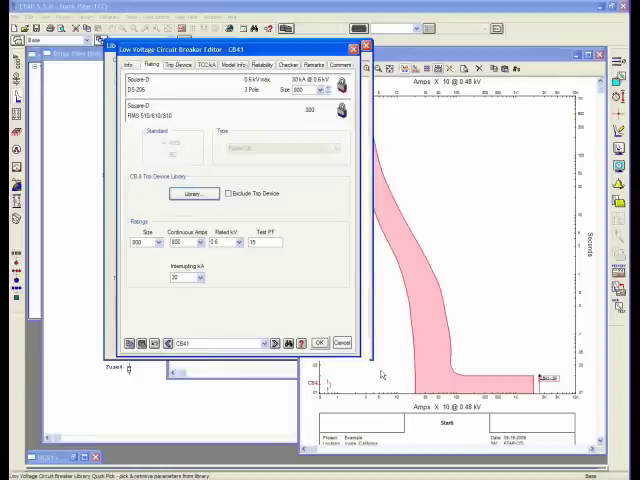
# - Adjust the breaker's TCC clearing/minimum curve options so its trip band draws in grey
pyautogui.click(318, 342)
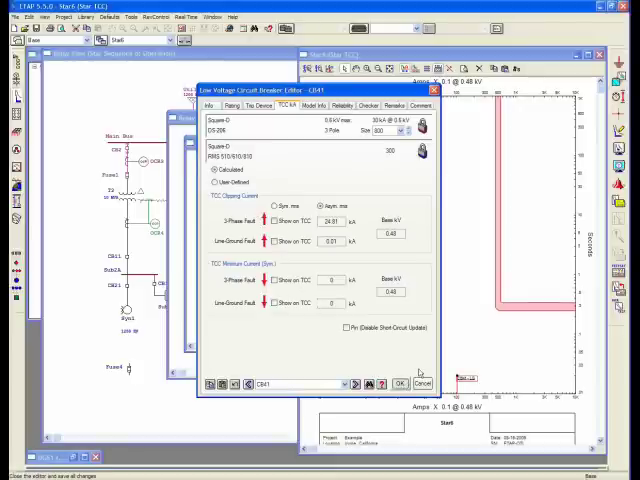
pyautogui.click(398, 384)
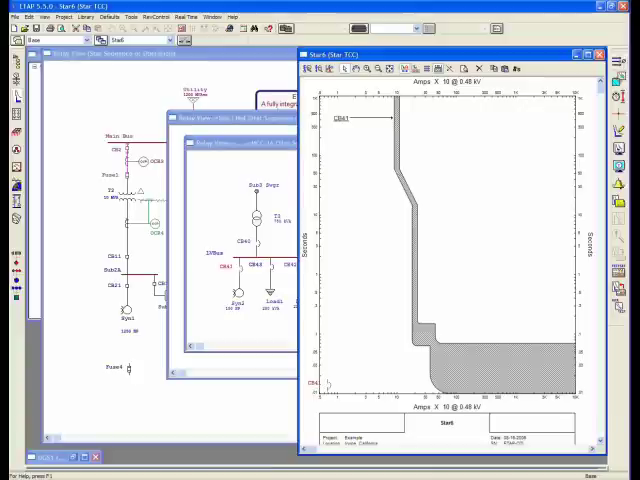
# - Draw a dashed user curve beside the grey breaker band on the Star view
pyautogui.moveTo(376, 136); pyautogui.dragTo(436, 196)
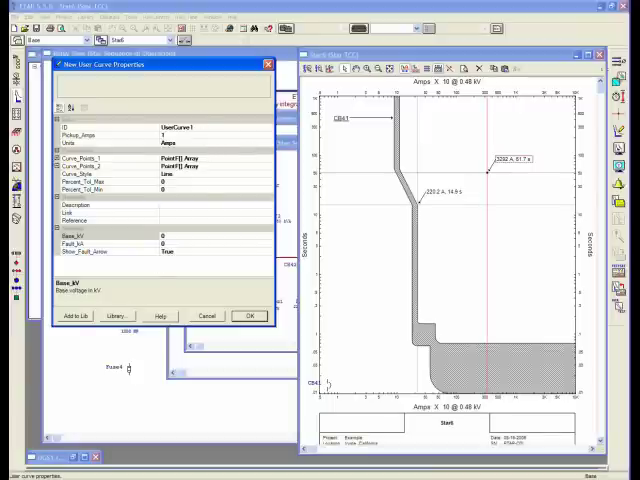
# - Confirm the user curve's point list and start adding it to the curve library
pyautogui.click(90, 158)
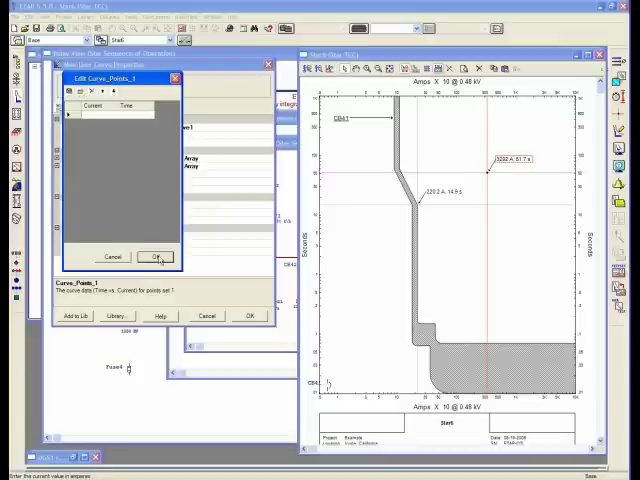
pyautogui.click(154, 256)
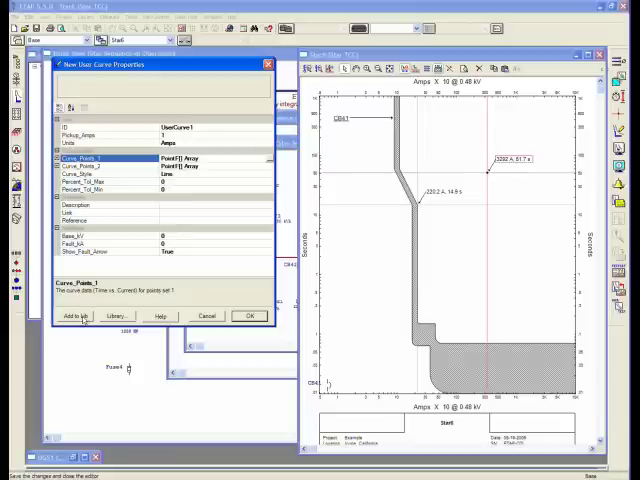
pyautogui.click(74, 316)
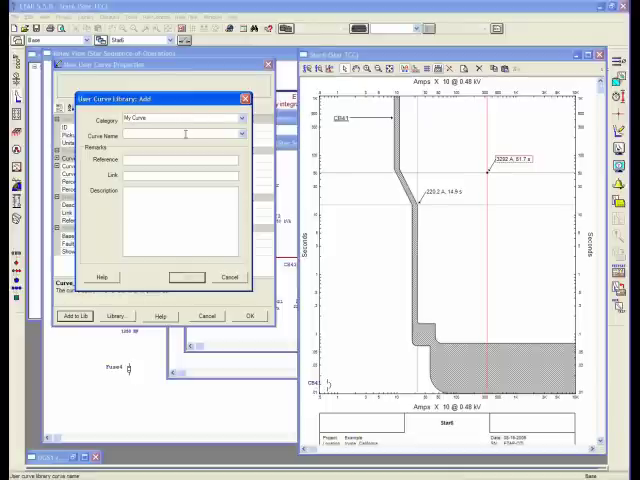
# - Save the user curve as 'Sample' in the My Curve category and verify it in the Quickpick list
pyautogui.write('Sample Test Curves')
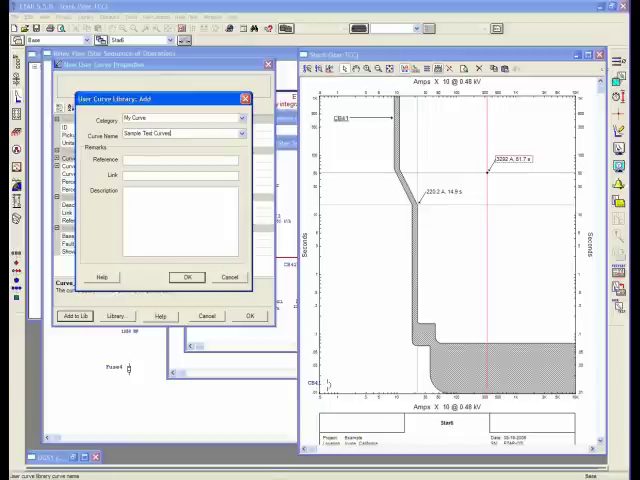
pyautogui.click(186, 276)
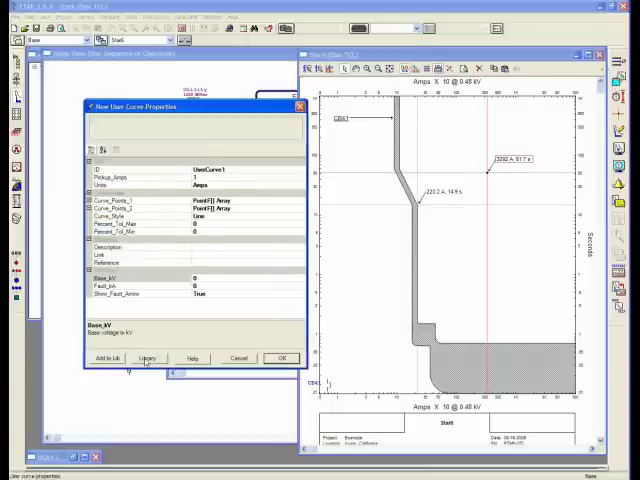
pyautogui.click(148, 358)
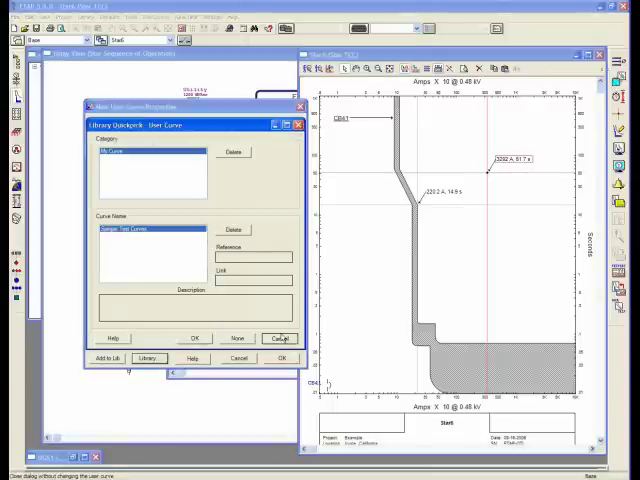
pyautogui.click(280, 338)
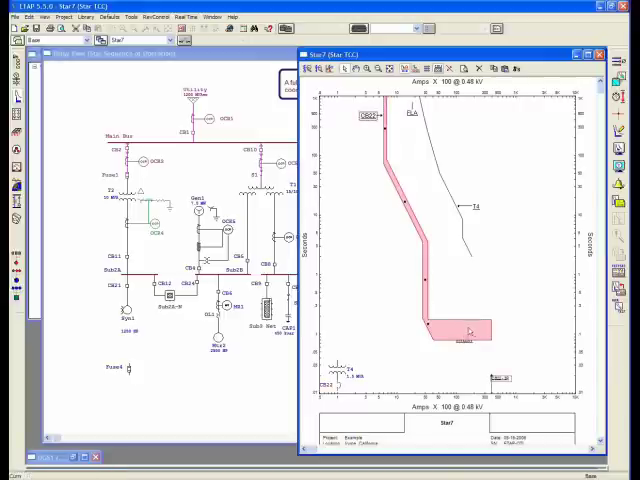
# - Bring up Plot Options for the Star1 TCC view from its context menu
pyautogui.rightClick(470, 330)
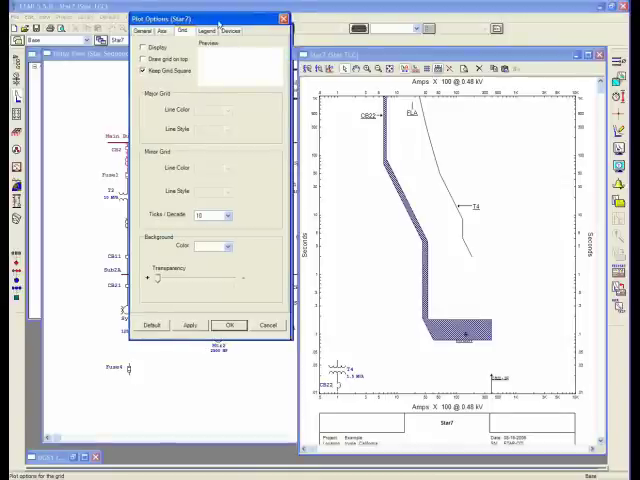
# - Switch the device curve line style to dashed and select a relay in the device tree
pyautogui.click(226, 30)
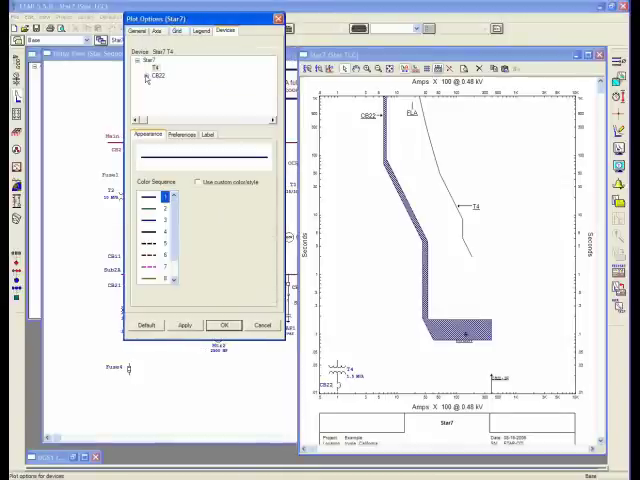
pyautogui.moveTo(408, 298)
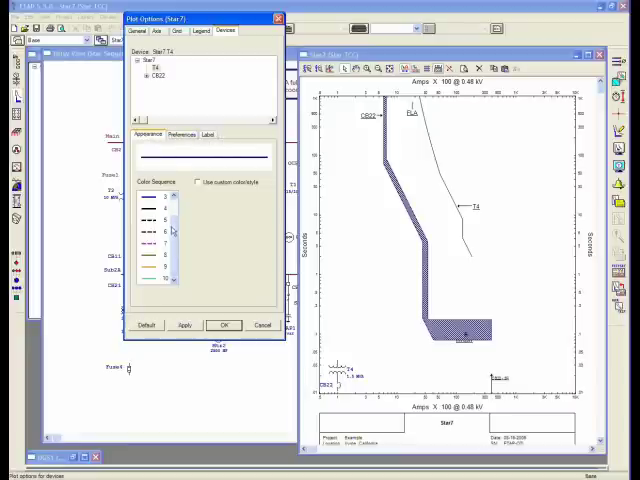
pyautogui.click(164, 218)
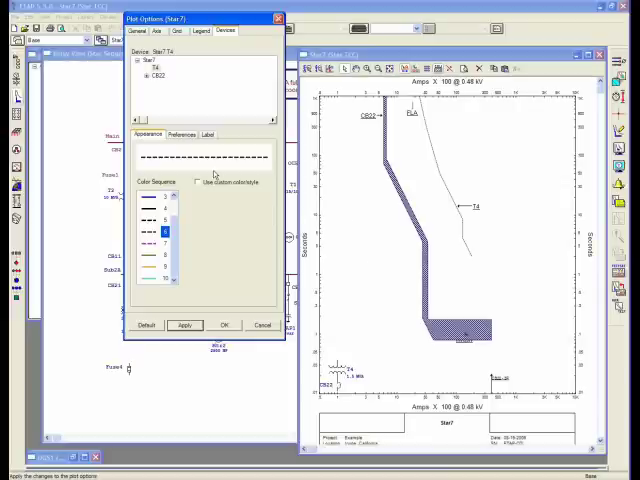
pyautogui.click(196, 180)
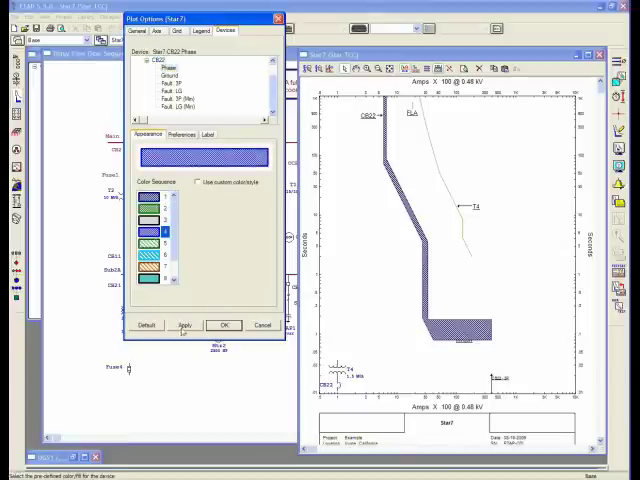
# - Apply a green colour from the Color Sequence list to the breaker's trip band
pyautogui.click(184, 324)
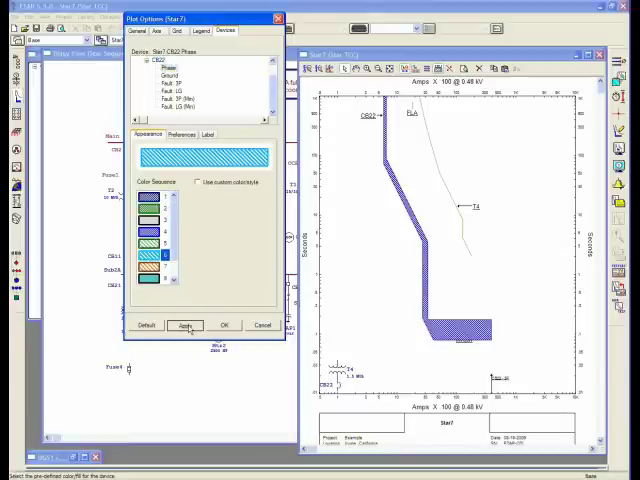
pyautogui.click(184, 324)
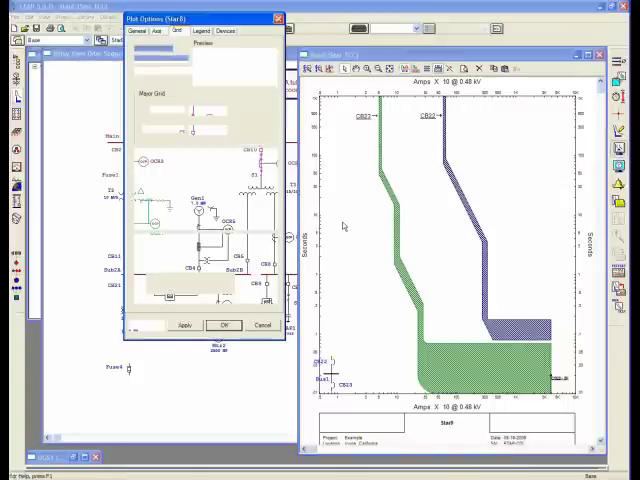
# - Enable a multi-line settings label beside the breaker's trip band and confirm with OK
pyautogui.click(224, 32)
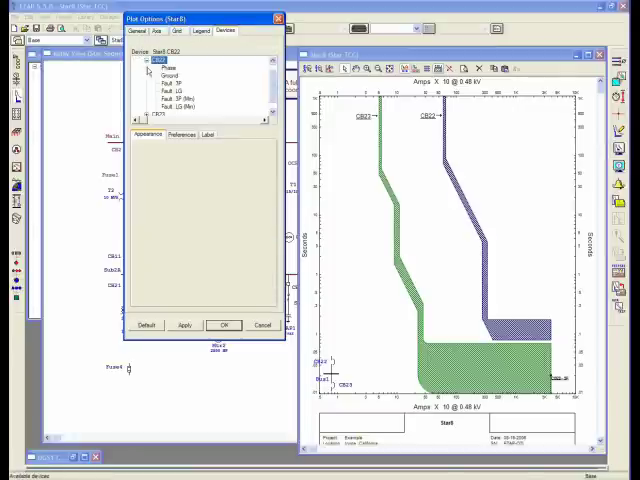
pyautogui.click(164, 76)
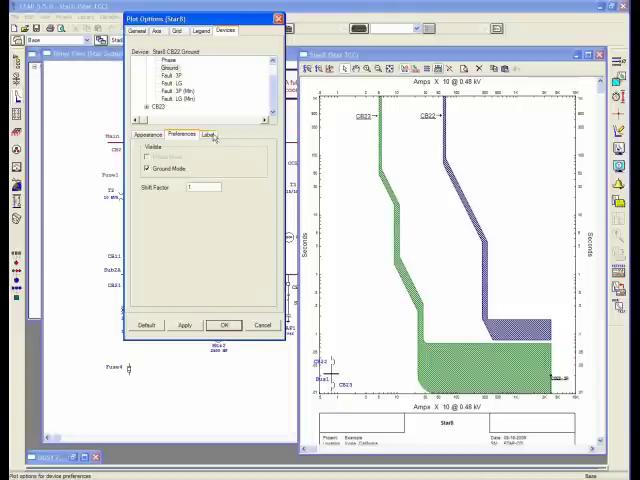
pyautogui.click(208, 132)
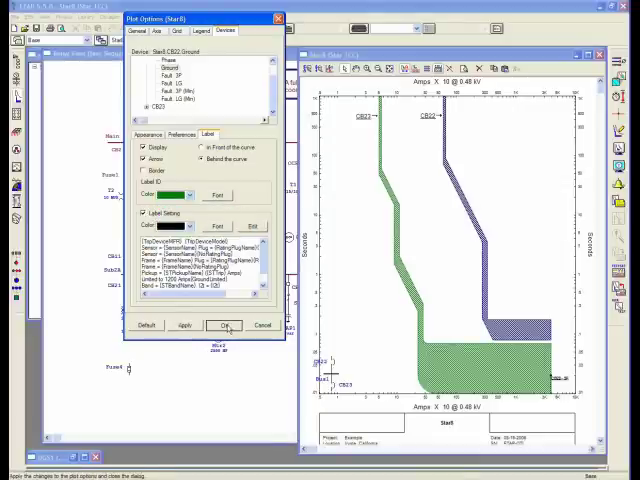
pyautogui.click(224, 324)
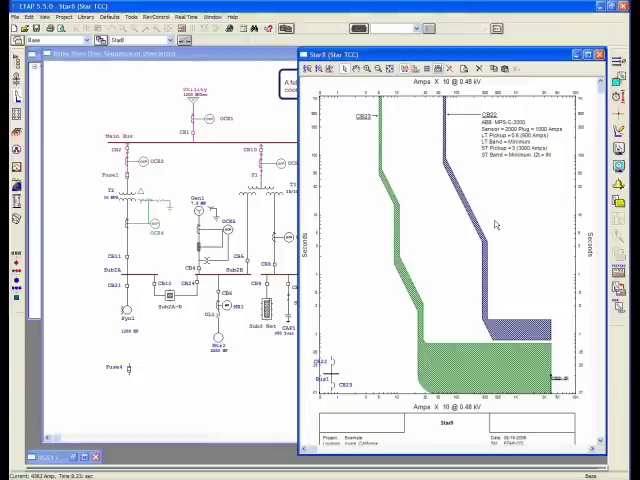
pyautogui.moveTo(490, 222)
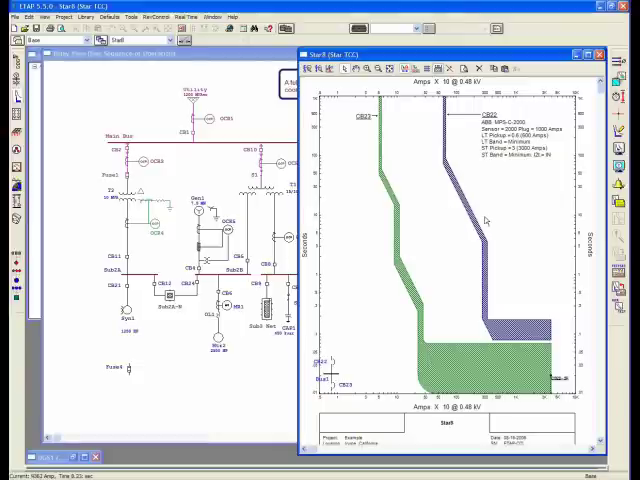
# - Bring up the Star Defaults plot options from the Star toolbar
pyautogui.click(118, 16)
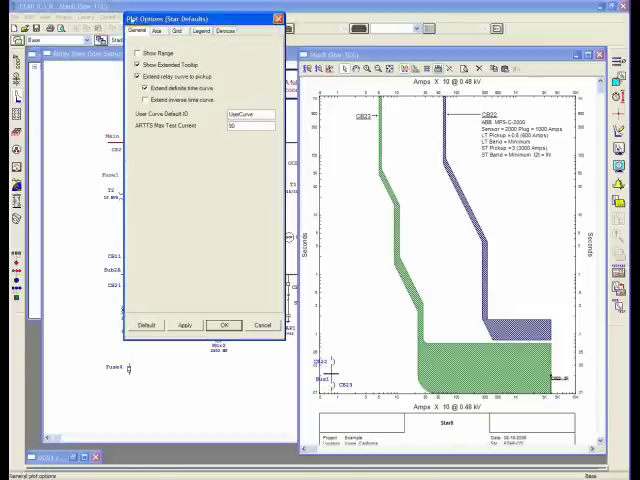
# - Review the default Axis (value 2.01) and Grid settings, then cancel without saving
pyautogui.click(156, 30)
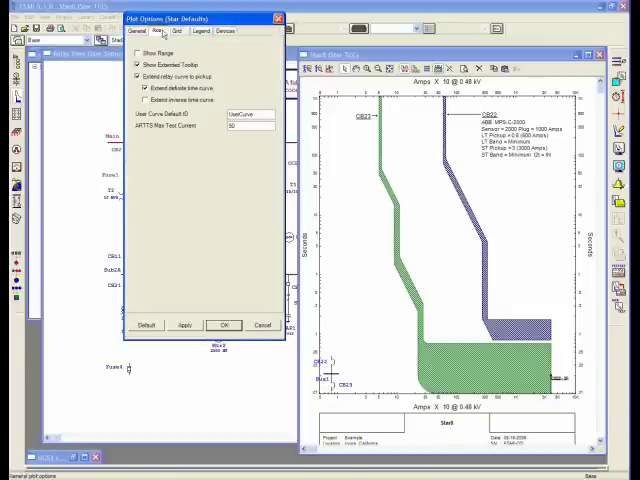
pyautogui.click(156, 32)
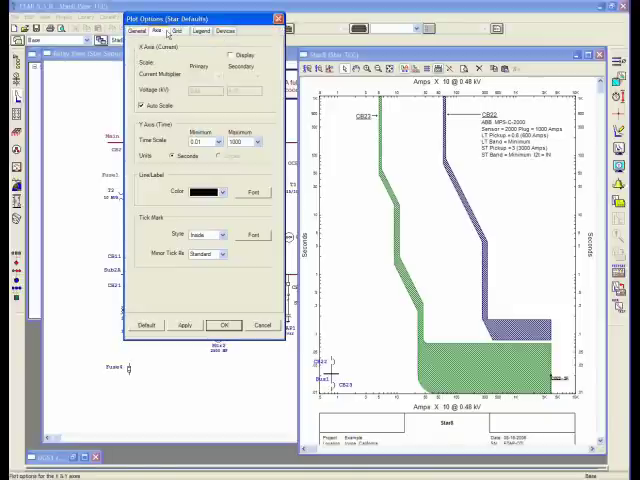
pyautogui.write('2.01')
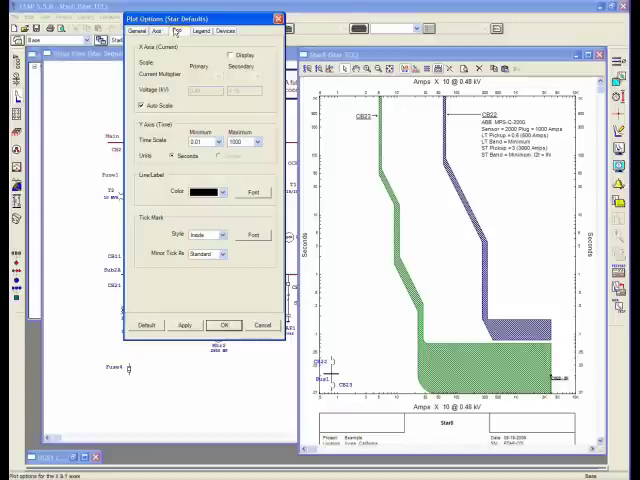
pyautogui.click(190, 32)
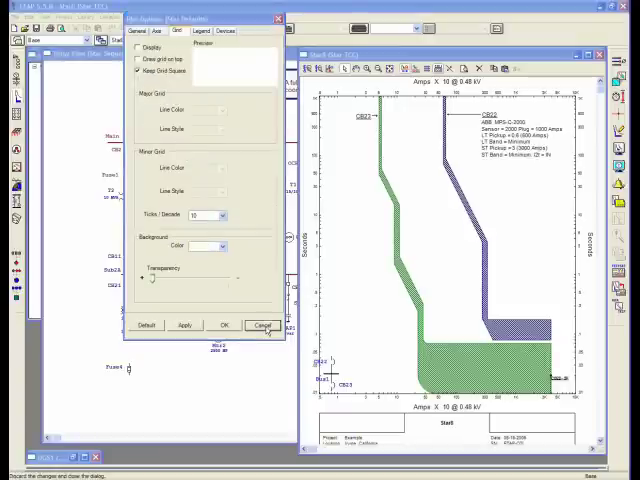
pyautogui.click(260, 324)
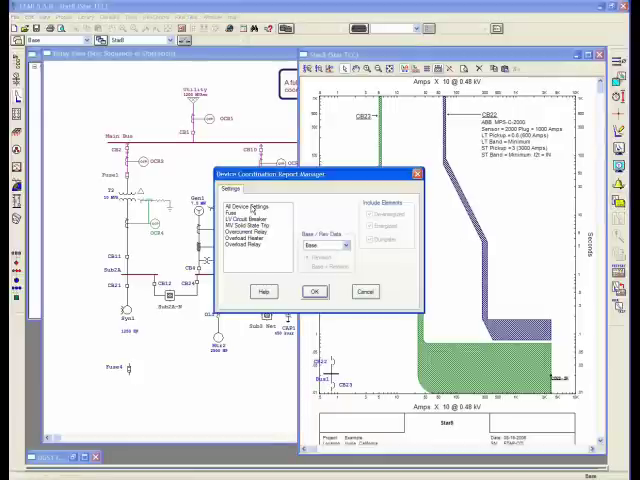
# - Select a report in the Device Coordination Report Manager
pyautogui.click(256, 208)
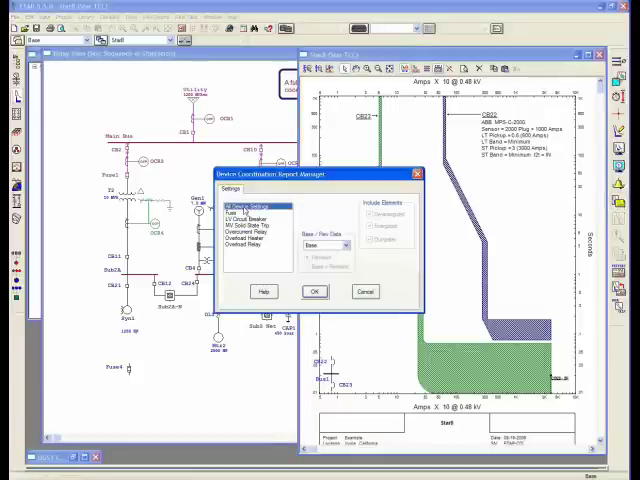